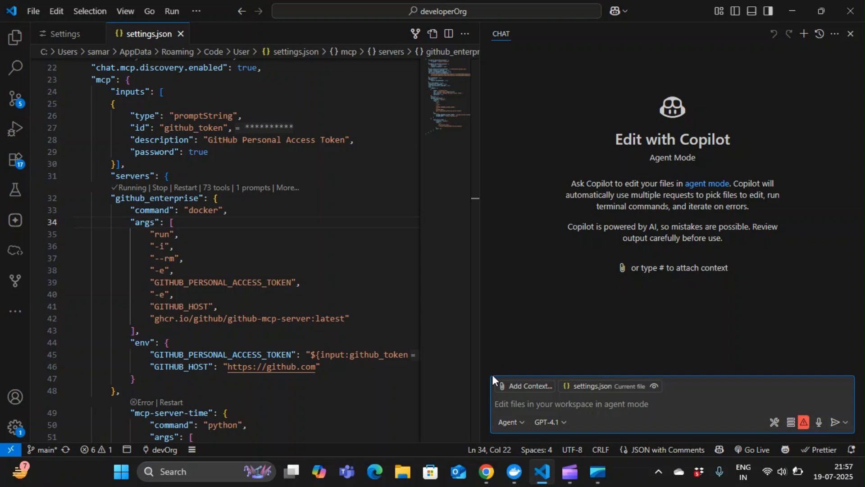
mouse_move(638, 377)
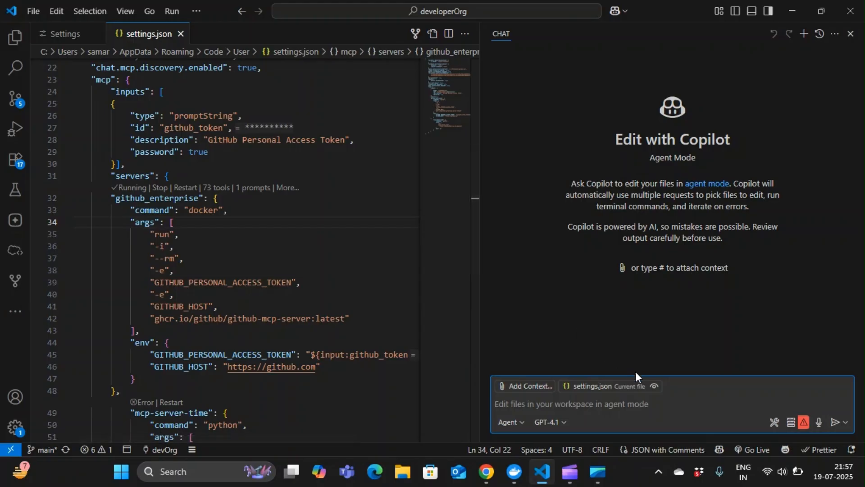
Step: Show the chat's tool picker and scroll down to the github_enterprise MCP tools
click(773, 423)
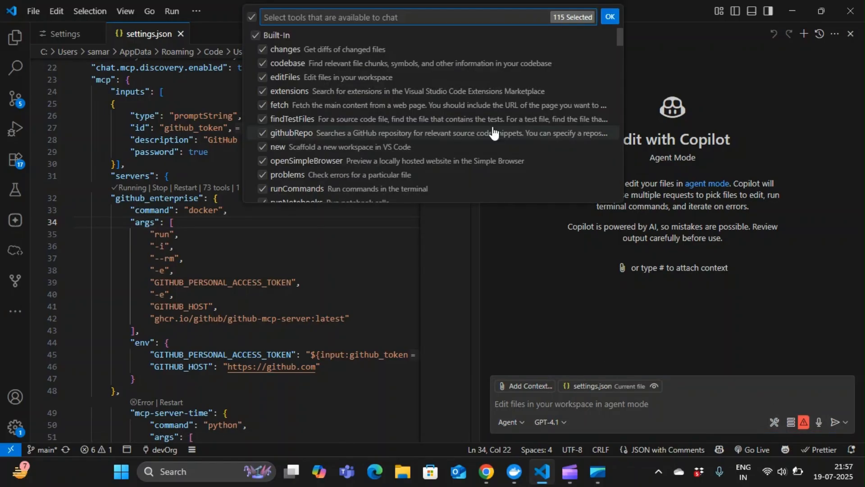
scroll(down, 3)
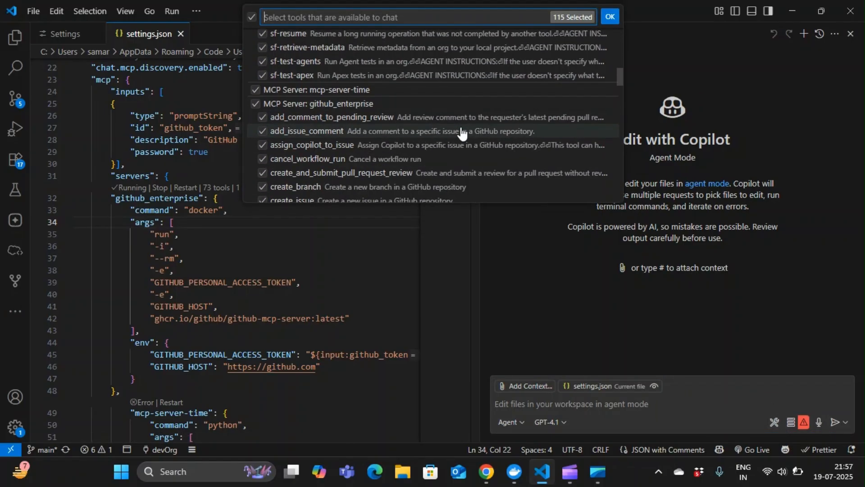
scroll(down, 3)
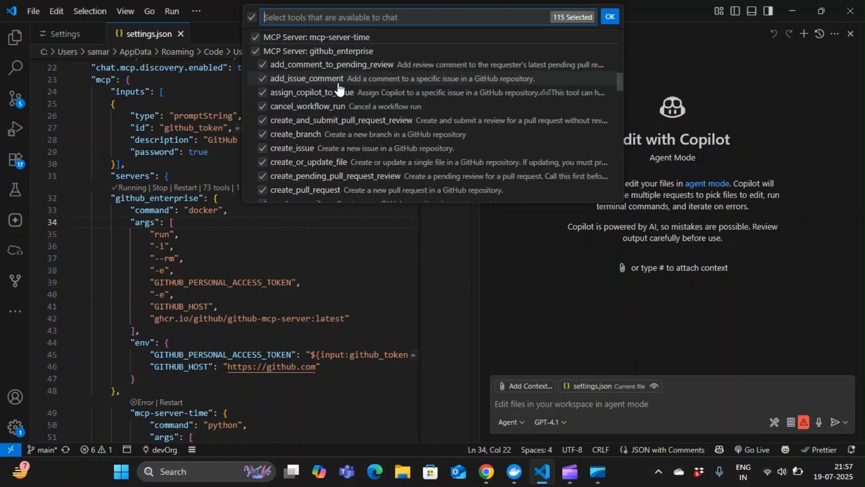
scroll(down, 3)
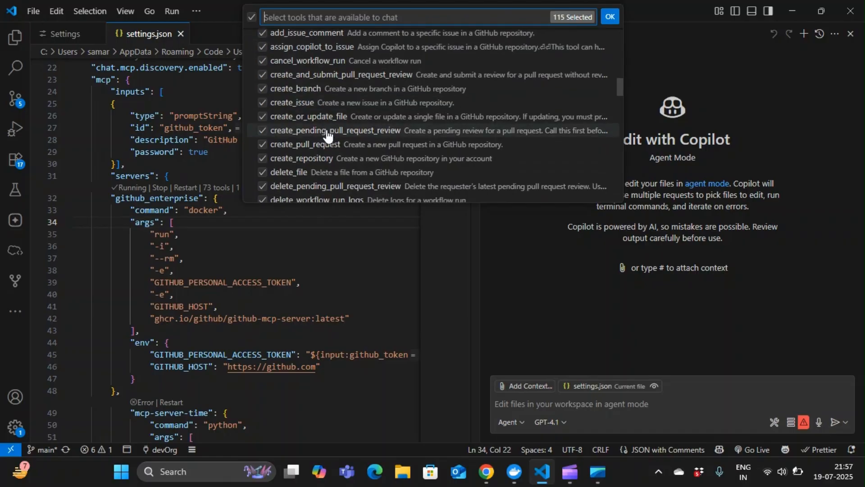
scroll(down, 3)
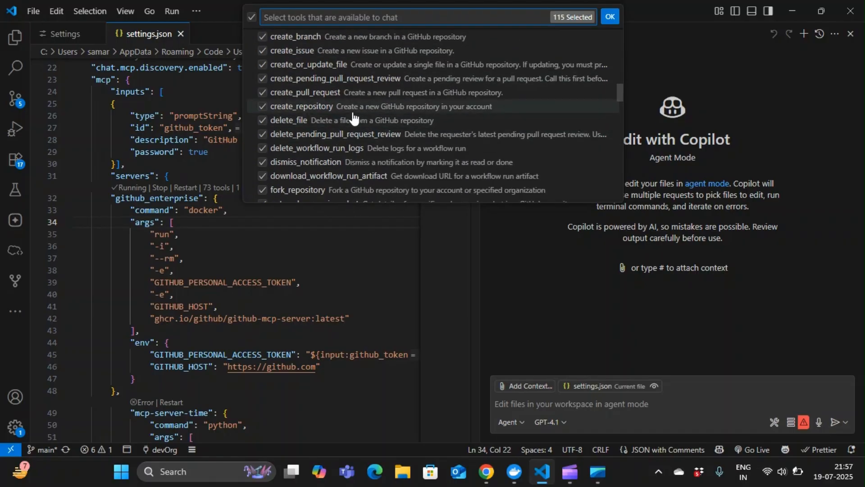
scroll(down, 3)
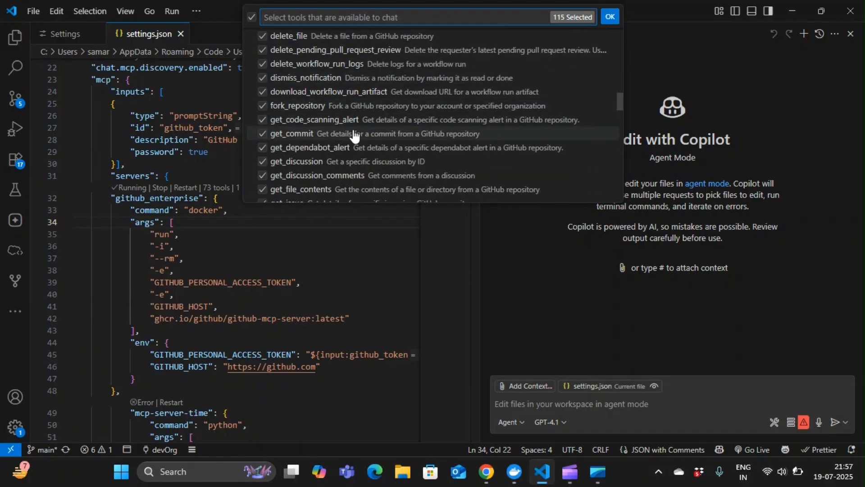
scroll(down, 3)
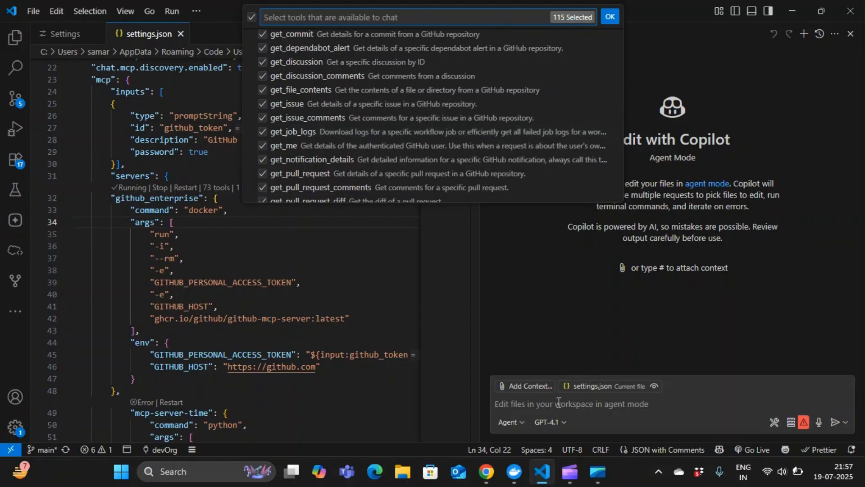
Step: Ask Copilot to run #get_me and explain the GitHub profile in Agent mode
click(609, 16)
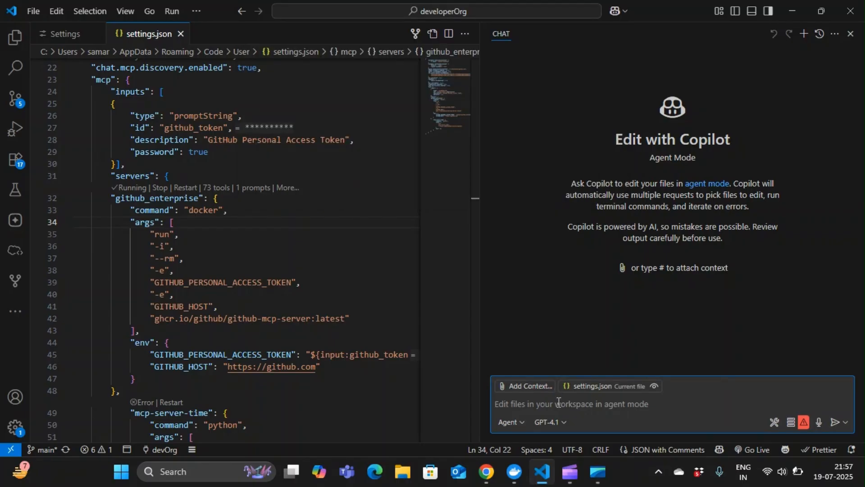
text(get_me)
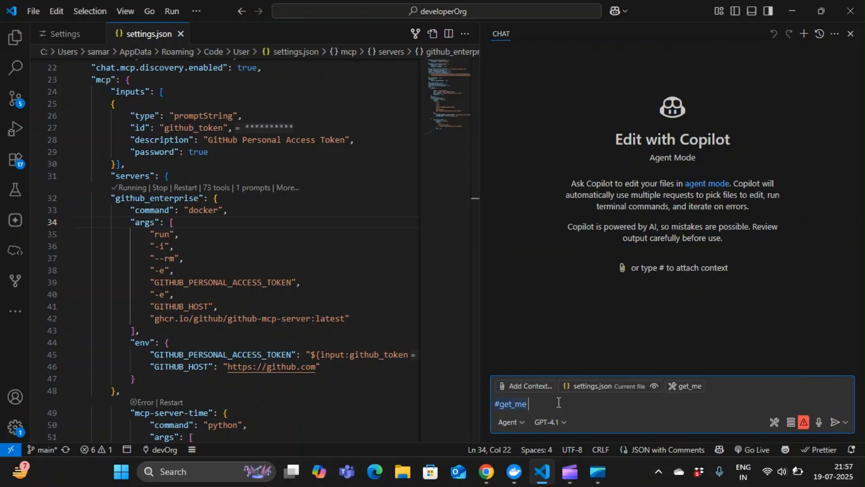
text(Explan)
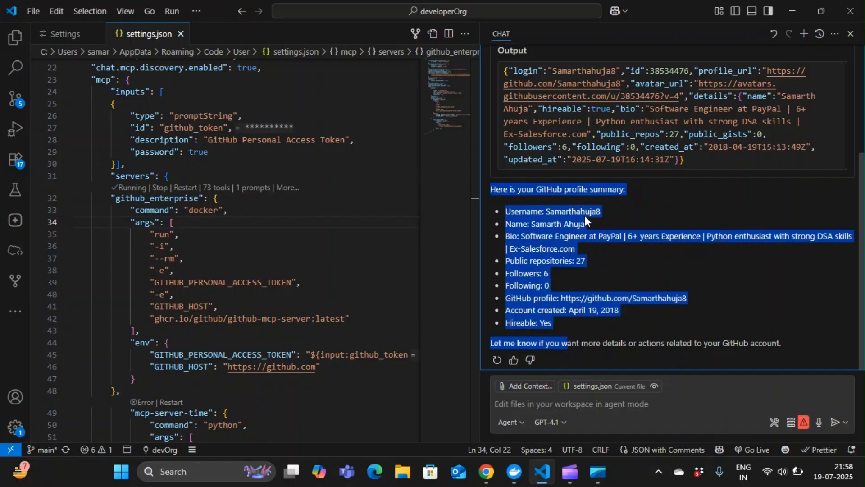
Step: View the Salesforce-Linkedin-Integration repository home page in Chrome, then return to VS Code
click(485, 473)
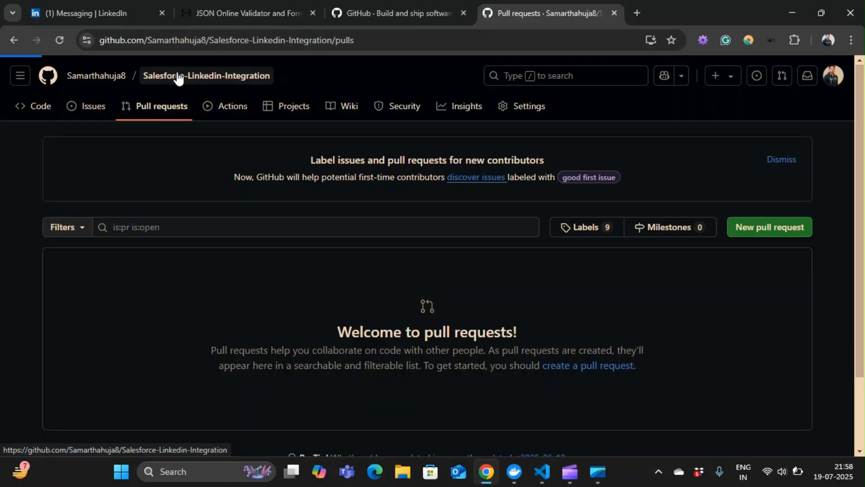
click(205, 76)
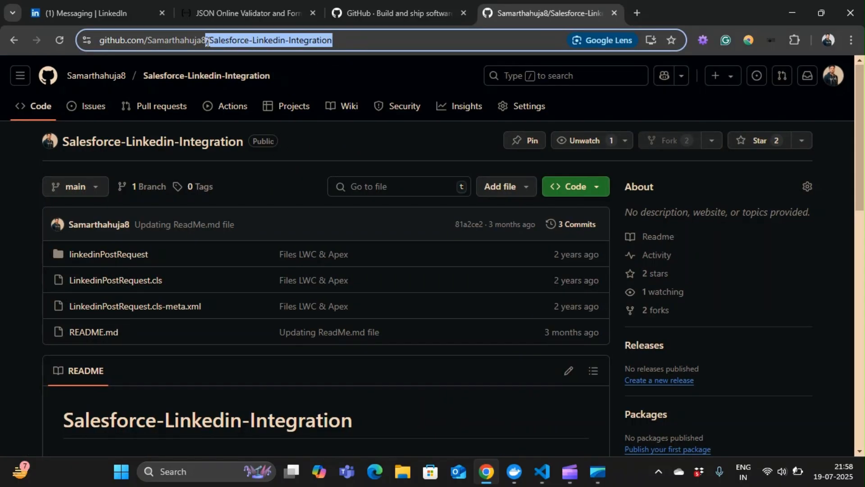
click(542, 471)
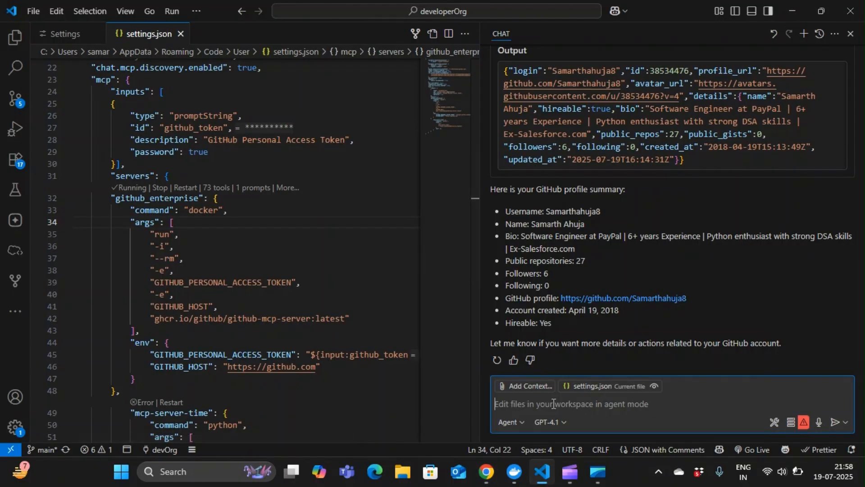
Step: Ask Copilot 'Can you fetch information about this repo' and begin a follow-up for more
text(Can y)
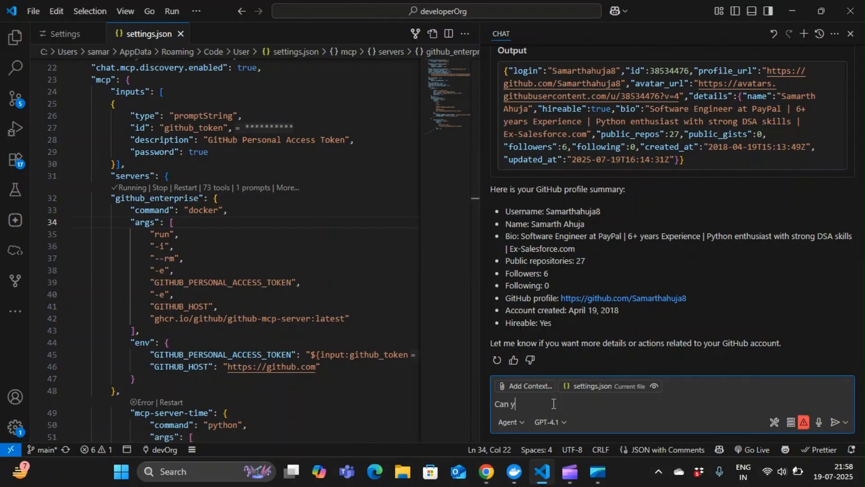
text(ou fetch)
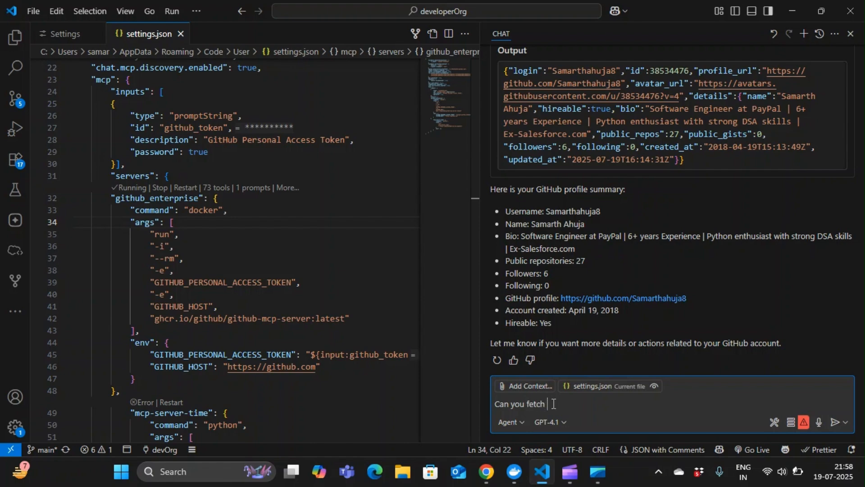
text(information abo)
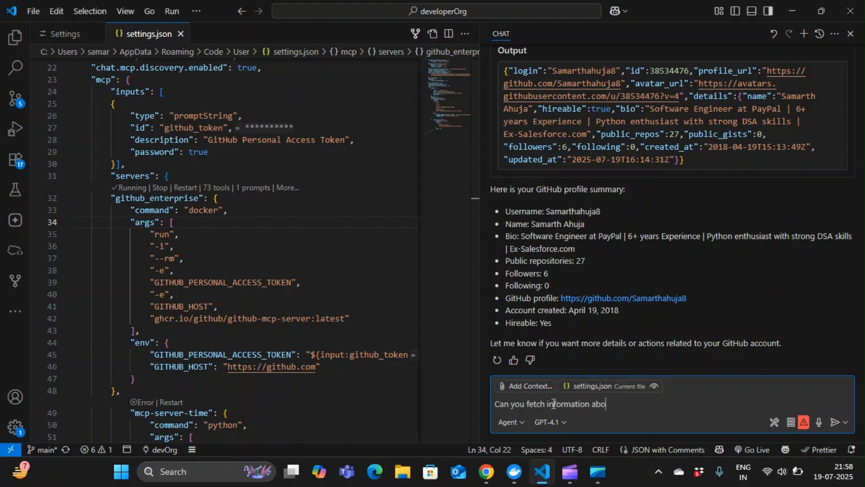
text(ut this repo)
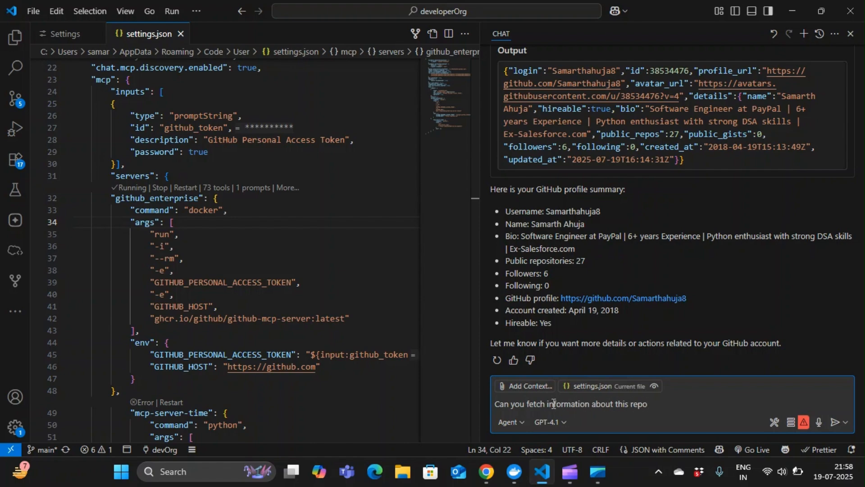
click(836, 422)
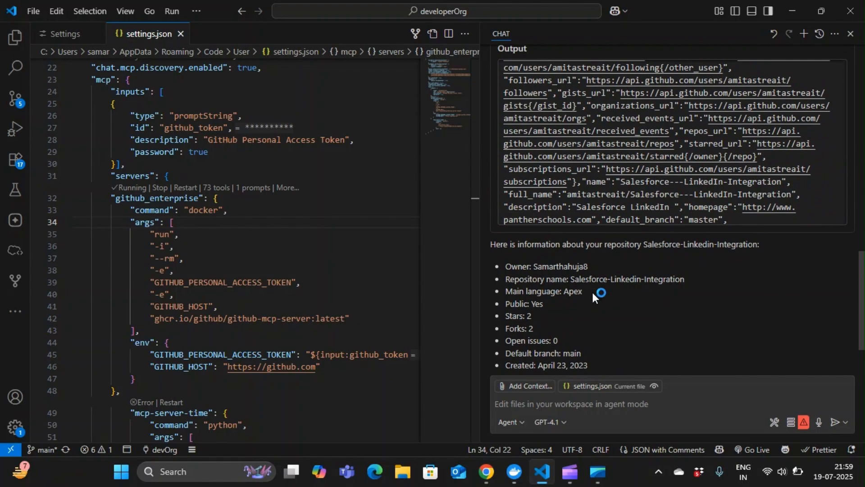
text(Mor)
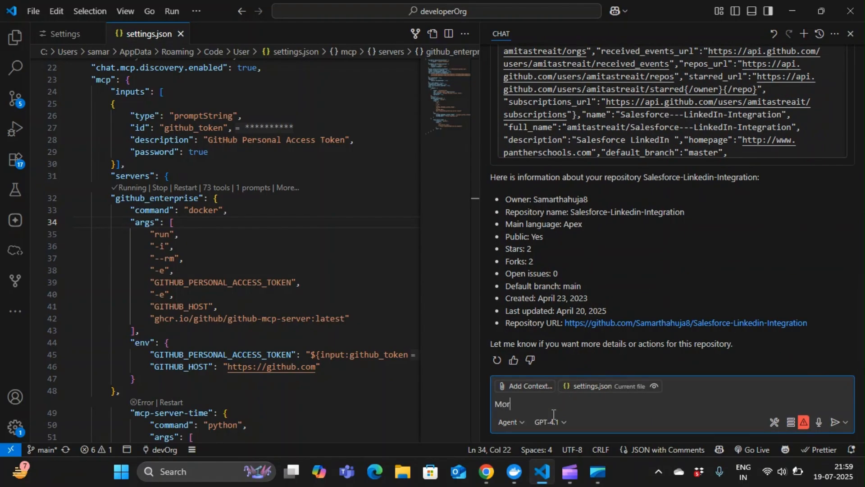
Step: Send the 'More decription' request for a fuller repository description
key(Return)
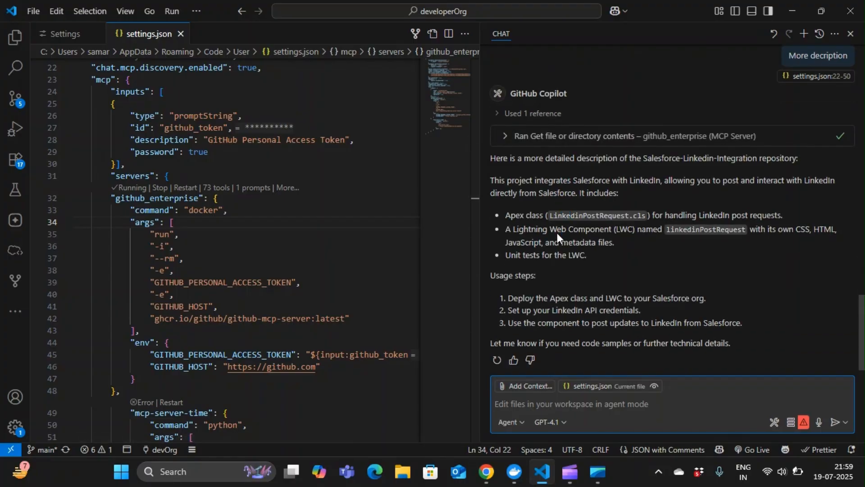
scroll(up, 3)
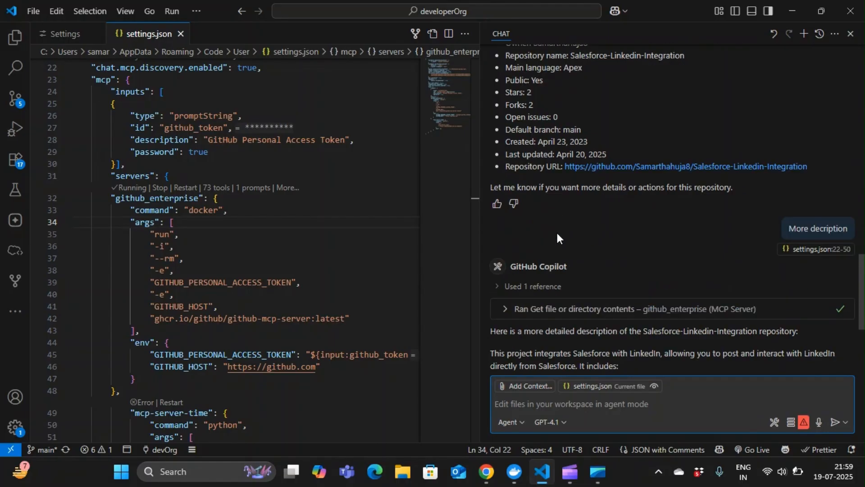
scroll(down, 3)
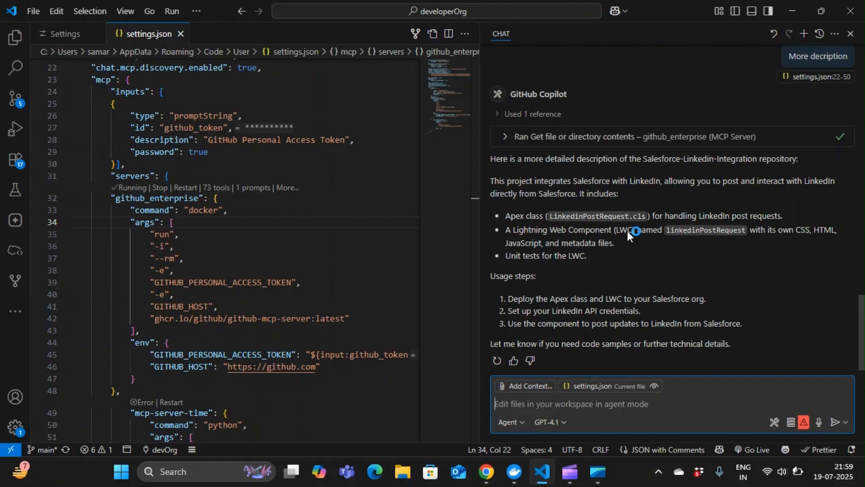
mouse_move(628, 231)
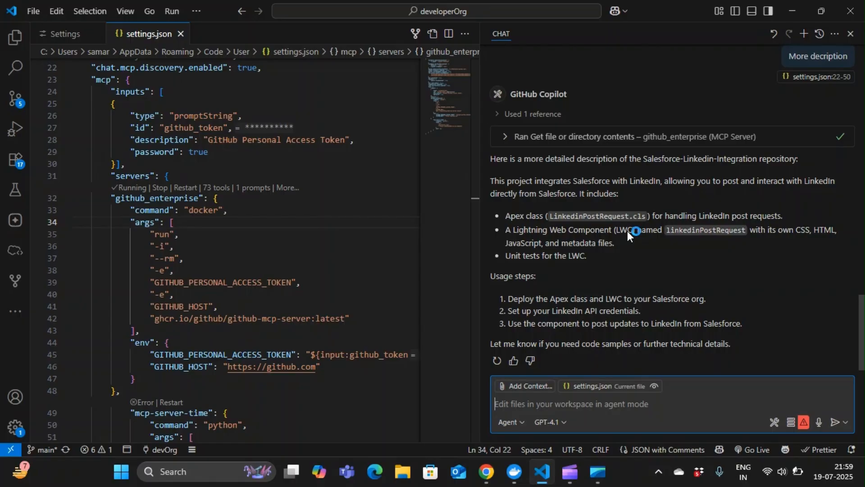
mouse_move(634, 232)
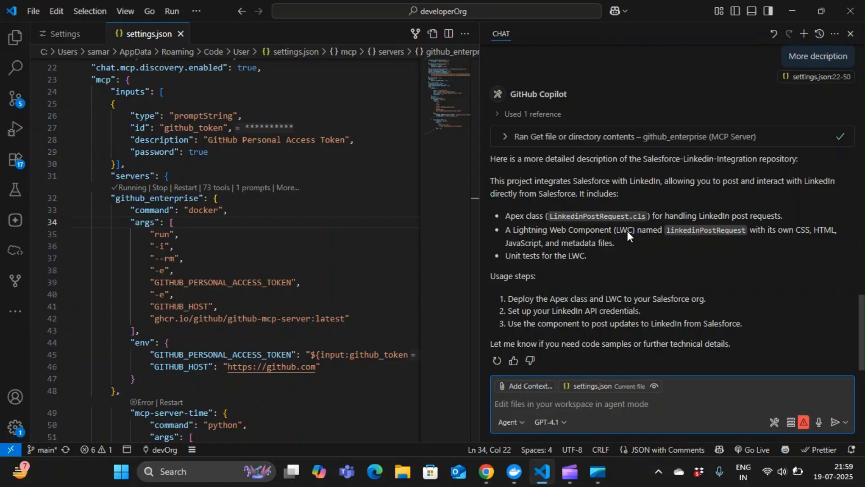